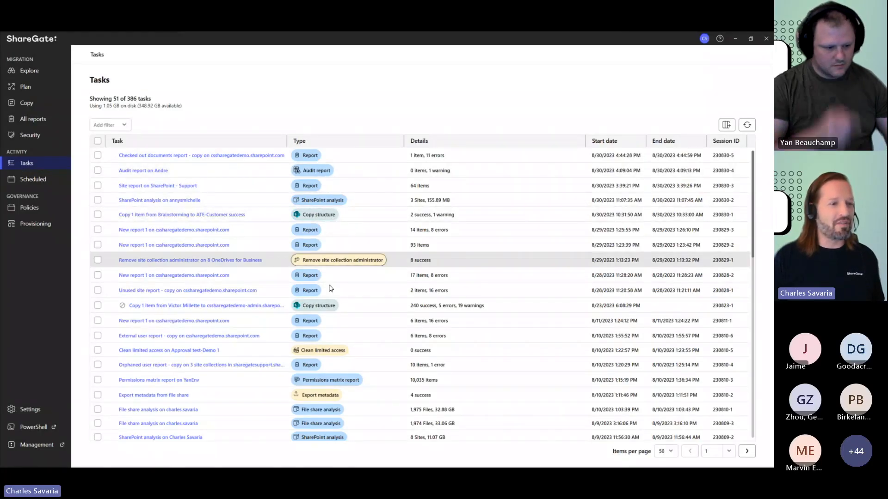
Step: Filter tasks to Copy structure, open the 627-success copy report, and show its status filters
left_click(104, 124)
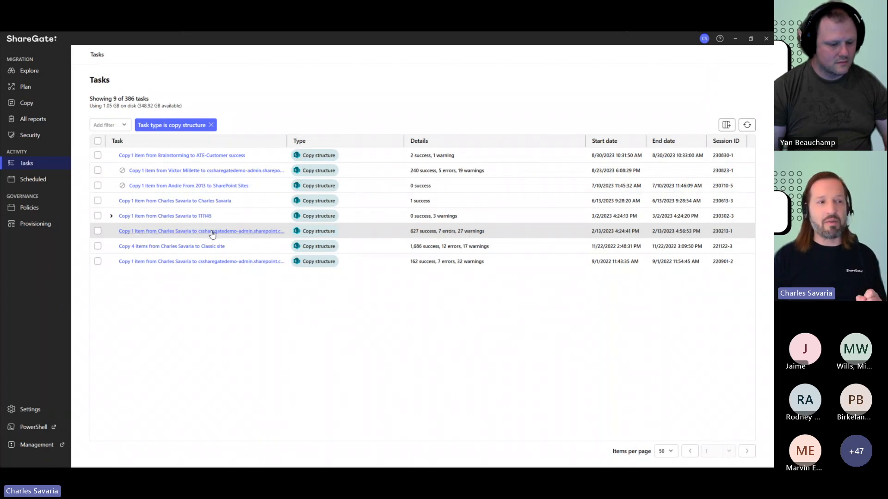
left_click(200, 231)
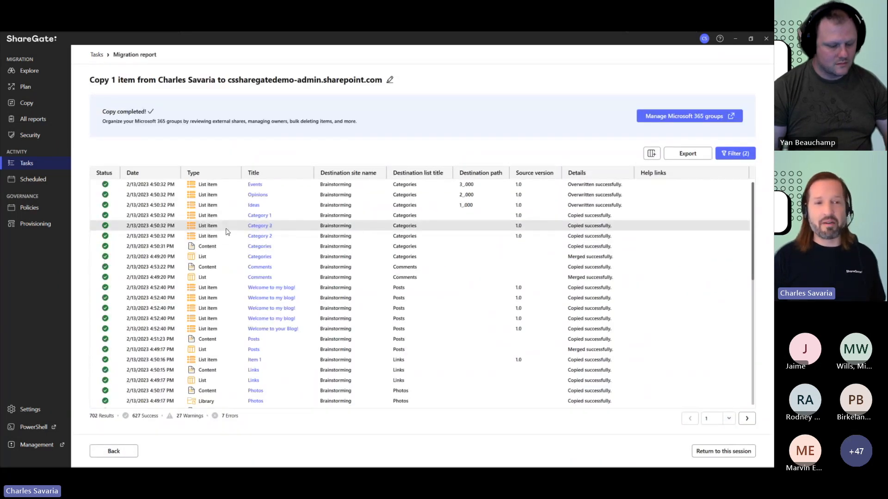
left_click(735, 154)
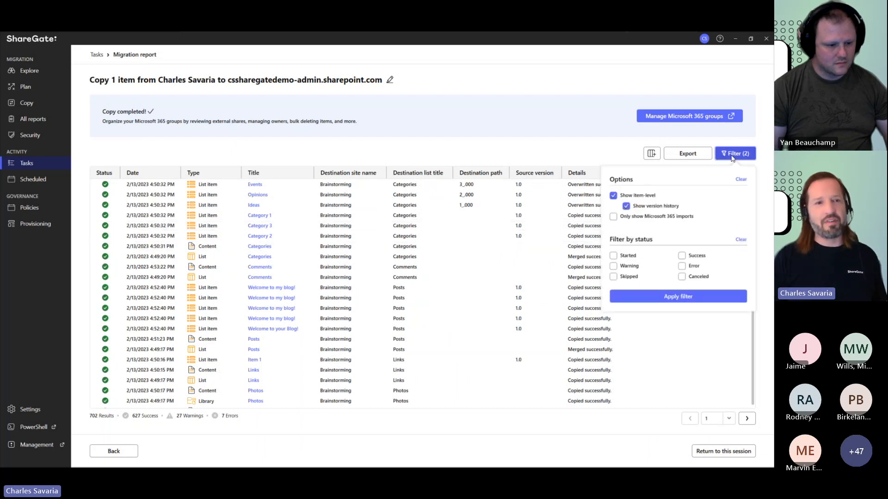